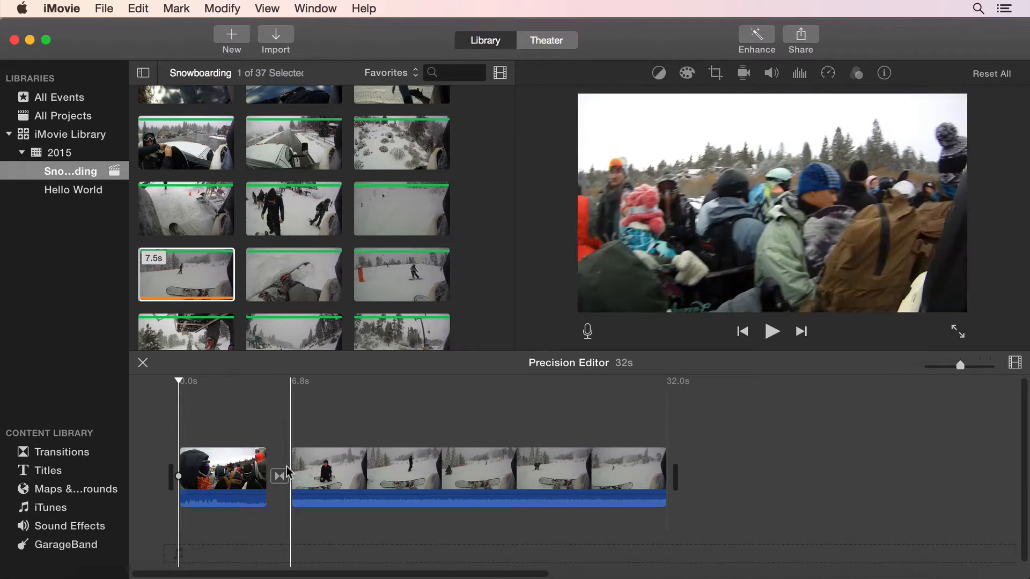
Bring up the Window menu with the Show Precision Editor command
click(314, 8)
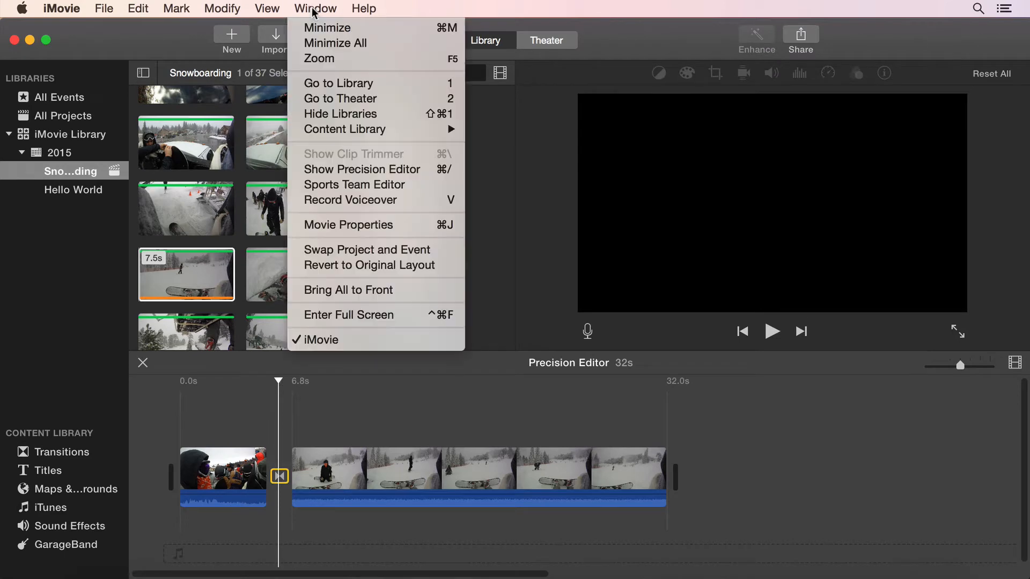
mouse_move(340, 99)
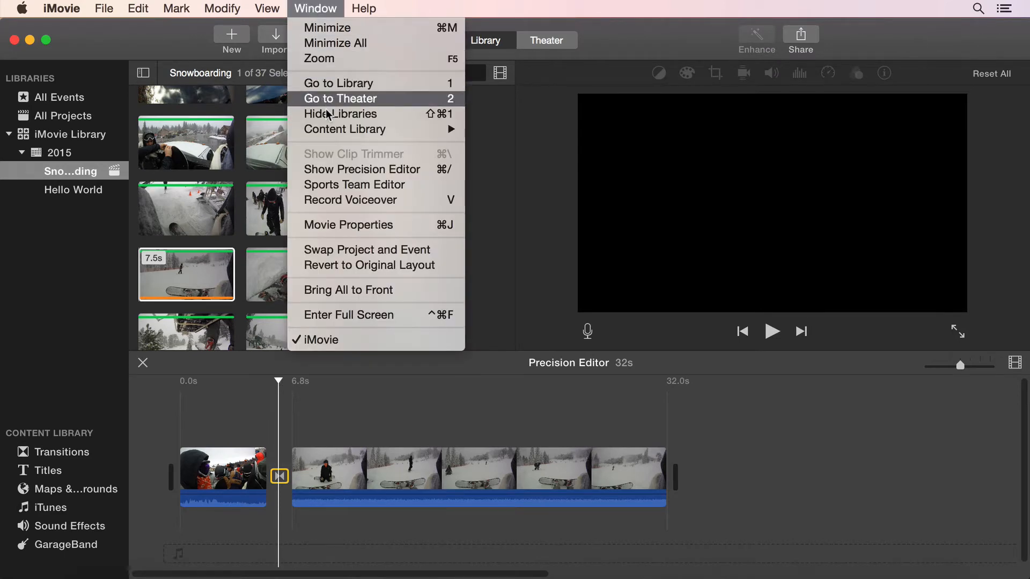
mouse_move(340, 169)
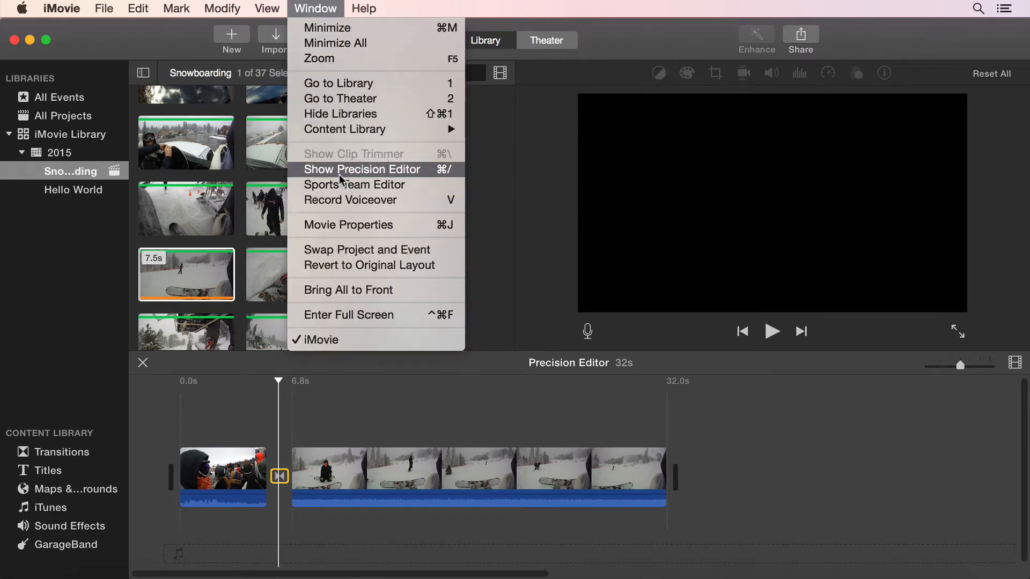
Show the Precision Editor for the transition and play it from inside the second clip
click(360, 170)
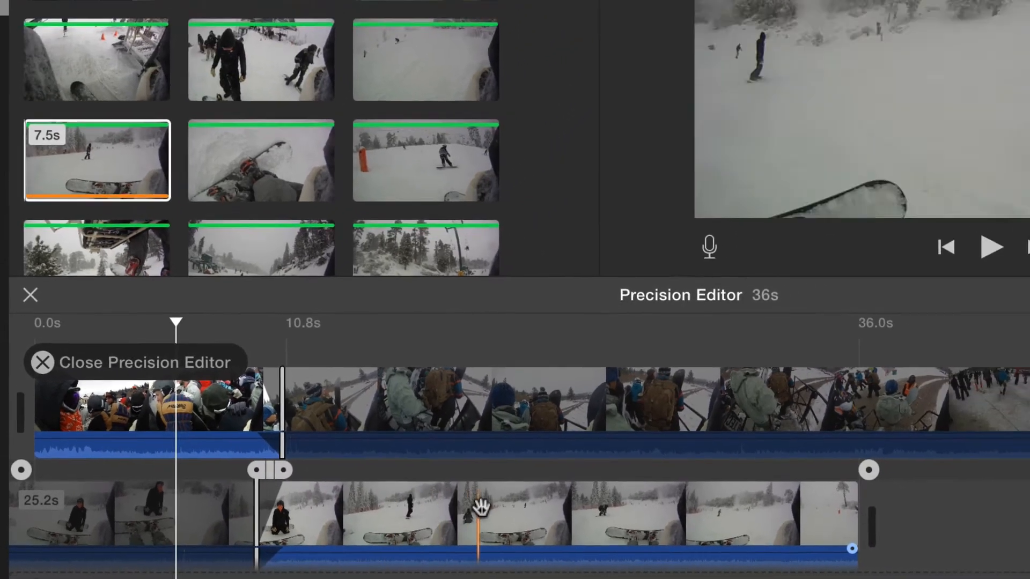
click(992, 246)
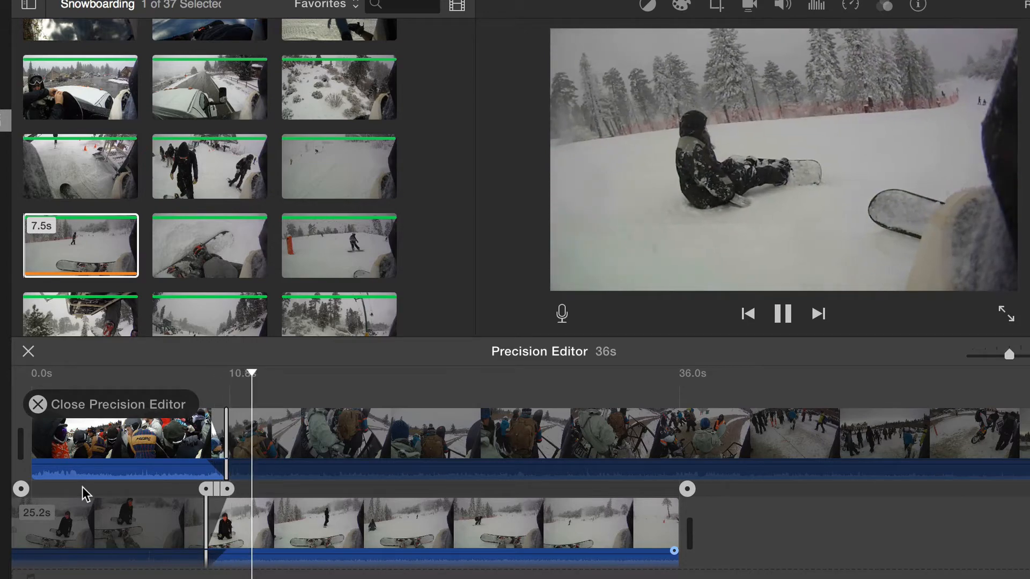
Pause playback, shorten the second clip from 36 to 31 seconds, and close the Precision Editor
click(783, 313)
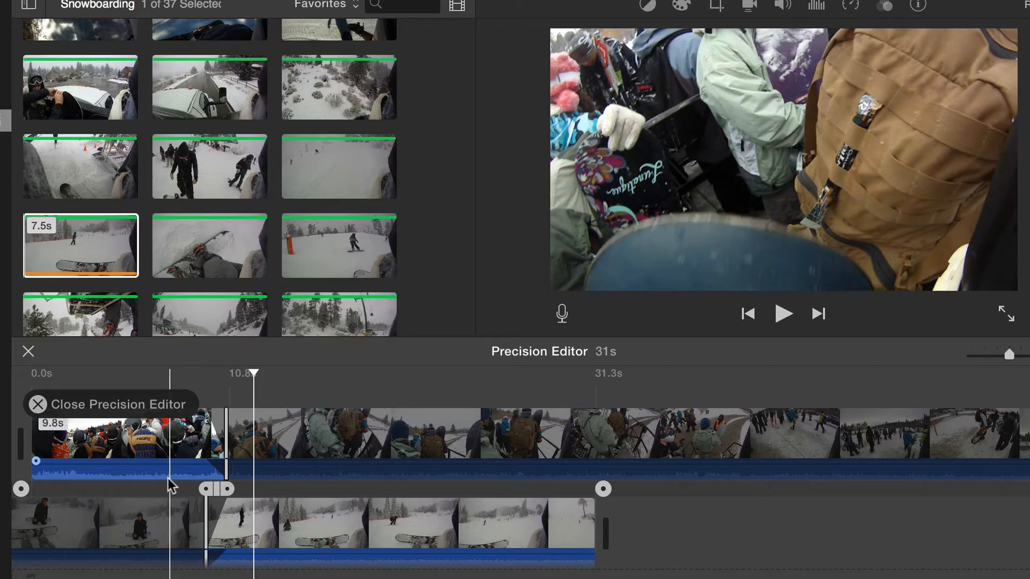
click(783, 313)
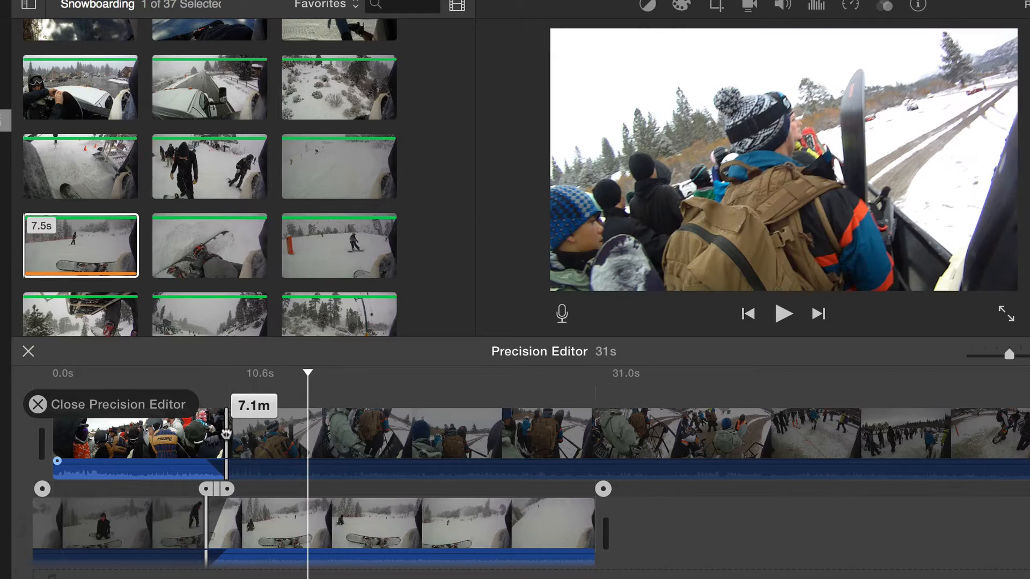
click(783, 313)
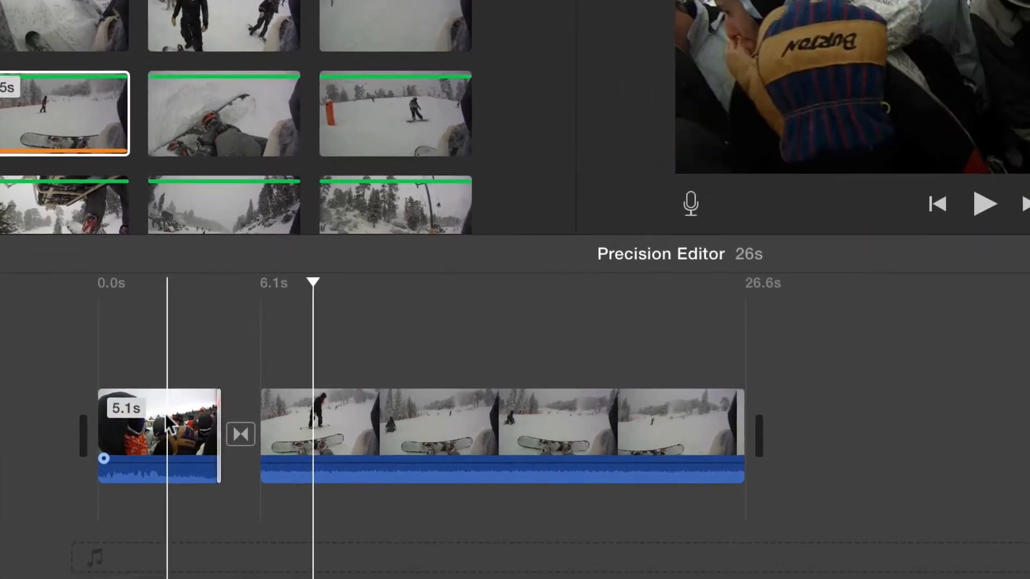
Trim the first clip to 5.1 seconds in the timeline, leaving the project at 26 seconds
scroll(down, 3)
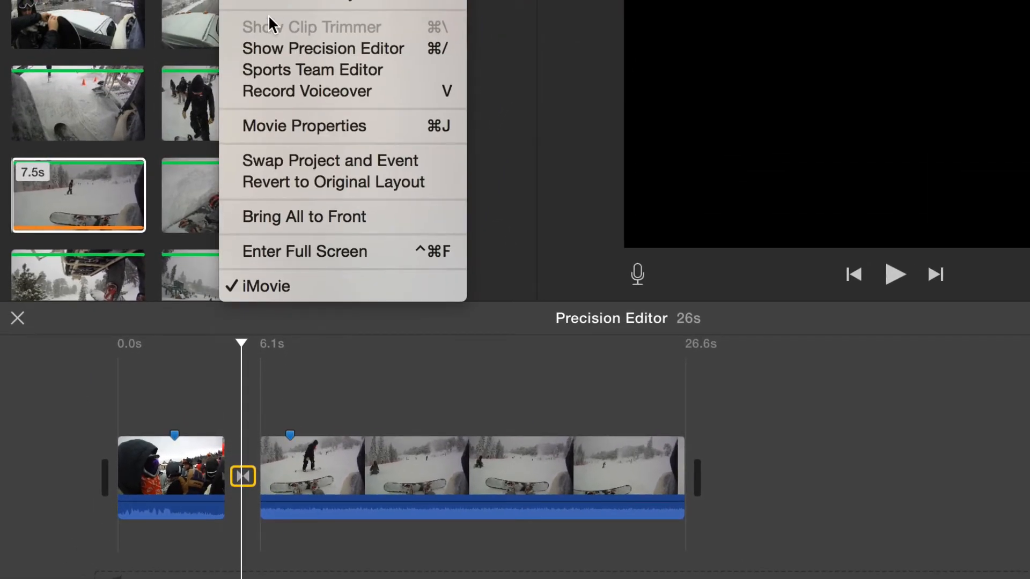
mouse_move(323, 49)
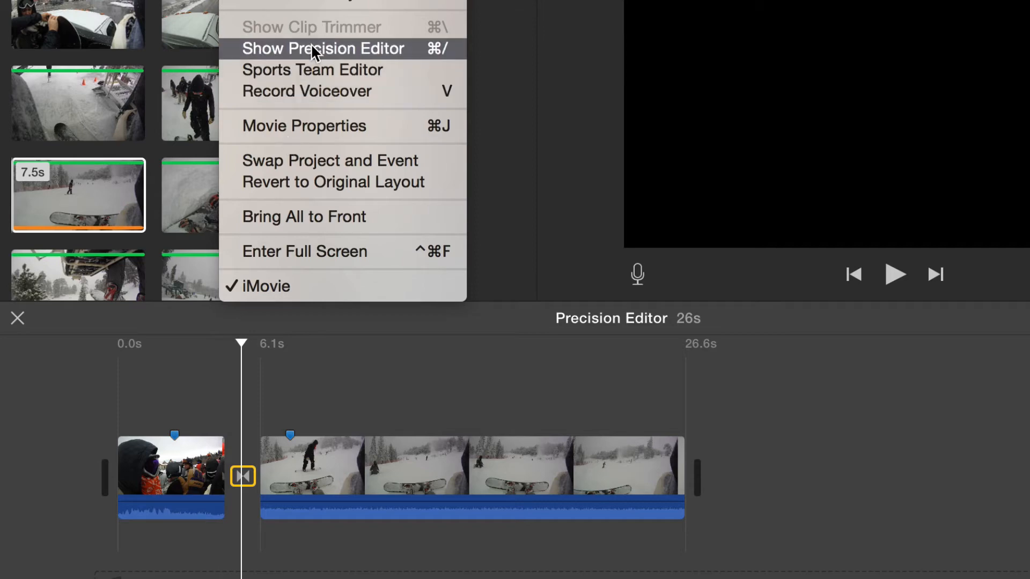
mouse_move(402, 58)
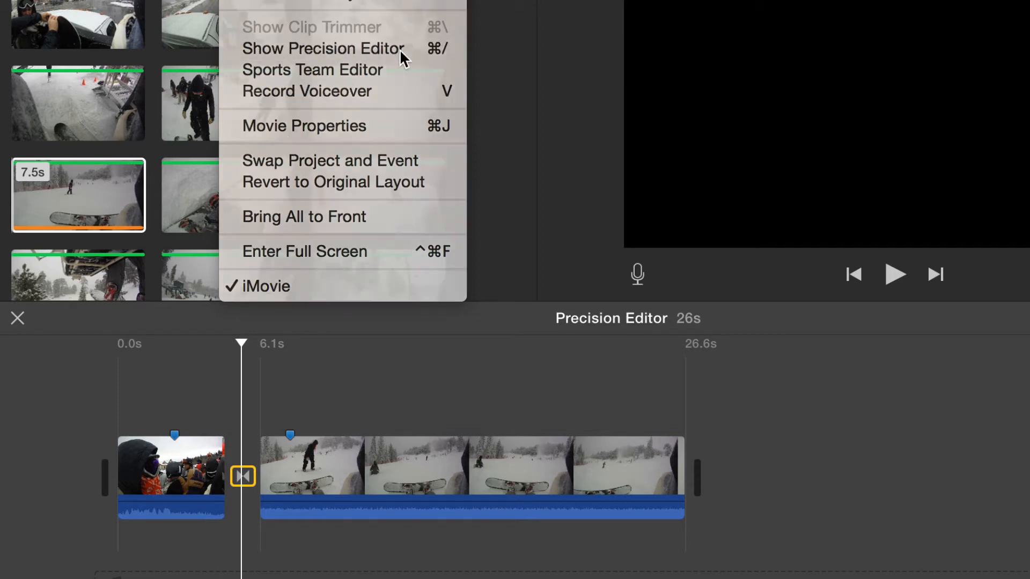
Show the Precision Editor again for the transition between the two marked clips
click(322, 48)
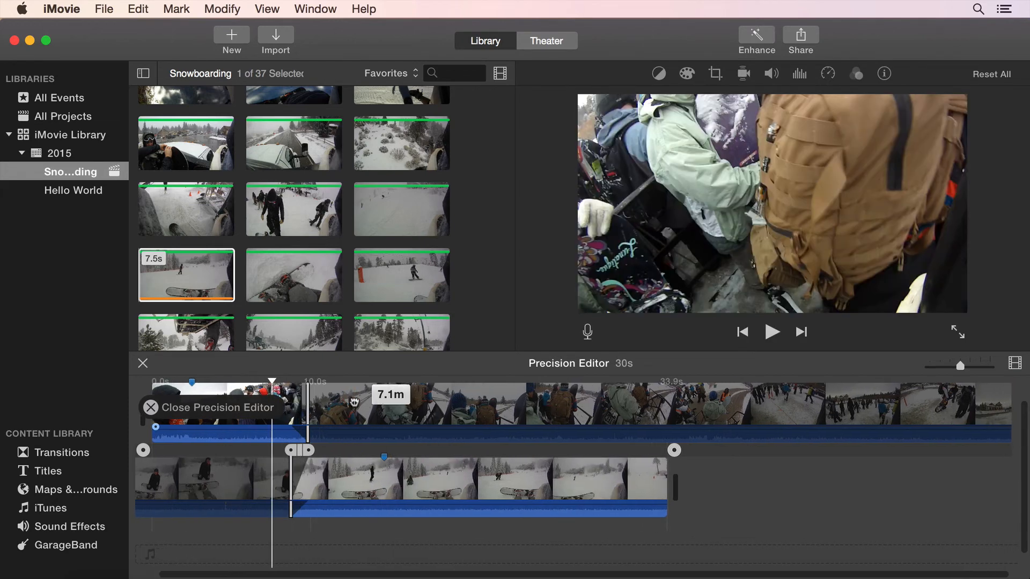
Extend the first clip's end at the transition so the project runs 34 seconds
click(355, 405)
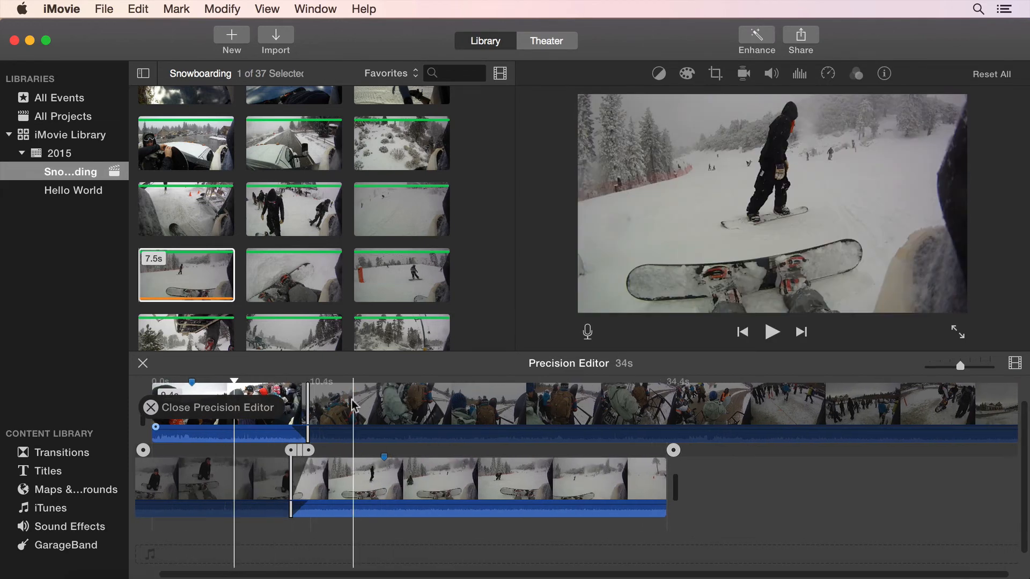
mouse_move(247, 475)
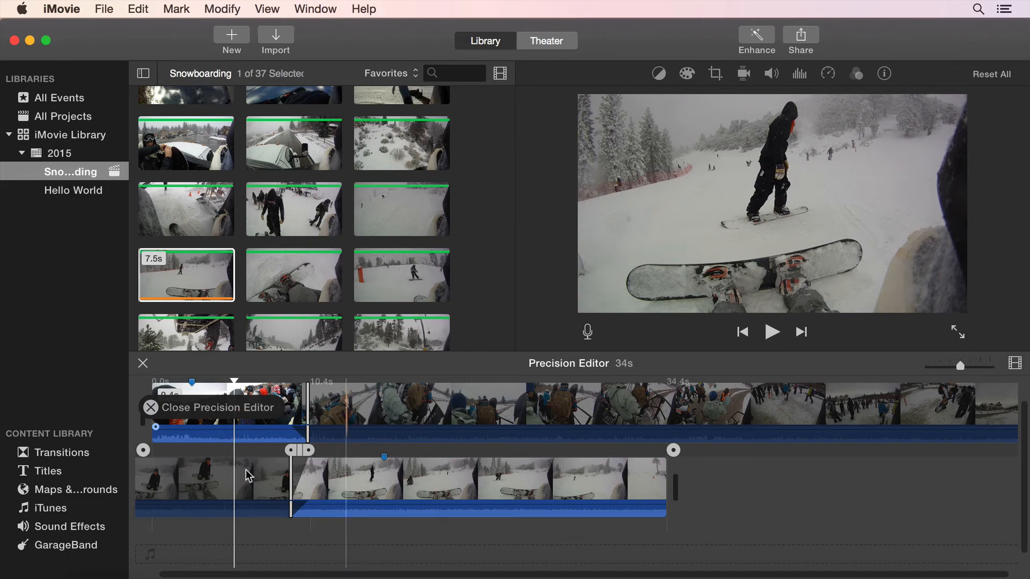